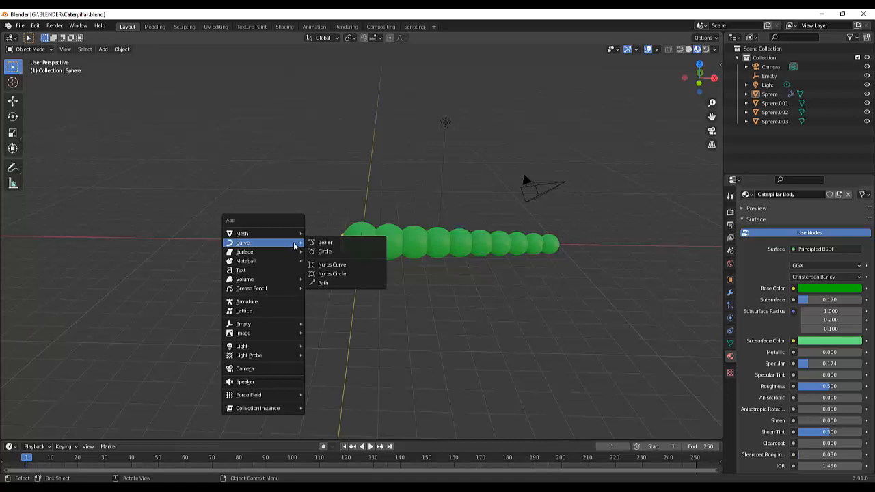
Add a Nurbs path curve through the caterpillar's head and enter edit mode on its points.
left_click(328, 283)
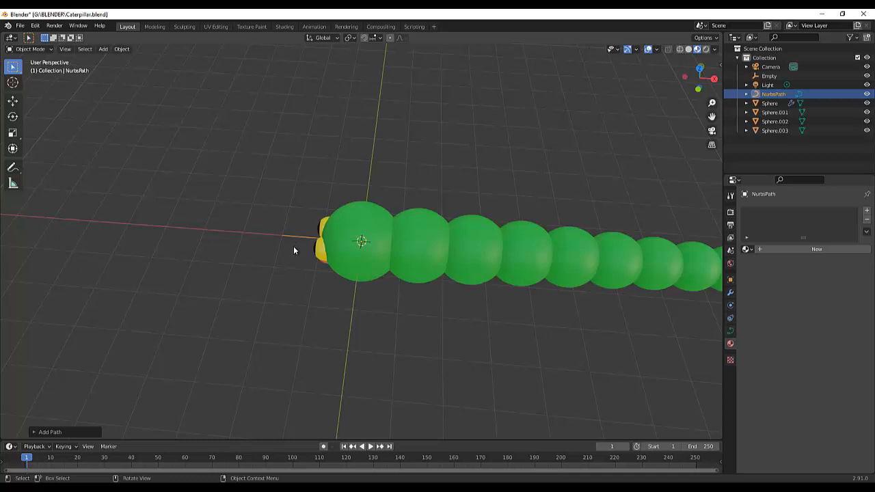
key("Tab")
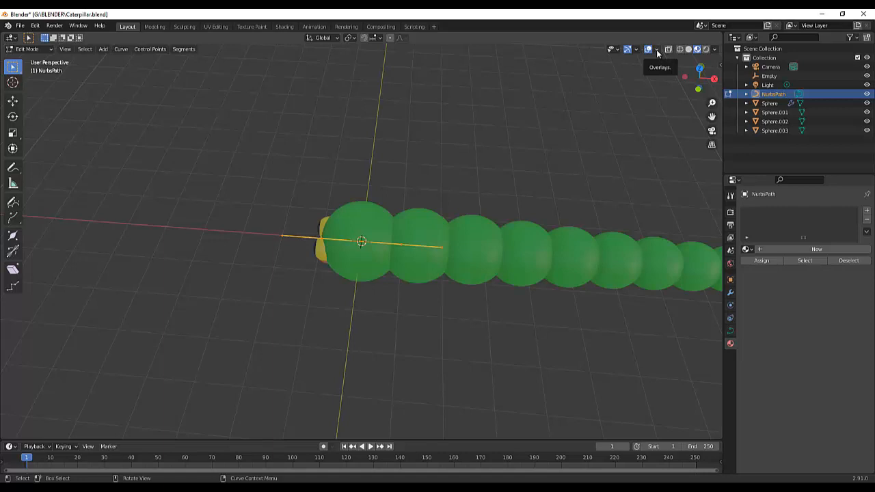
Enable curve Normals in the viewport overlays, review the path's direction, then choose the Rotate tool in object mode.
left_click(657, 49)
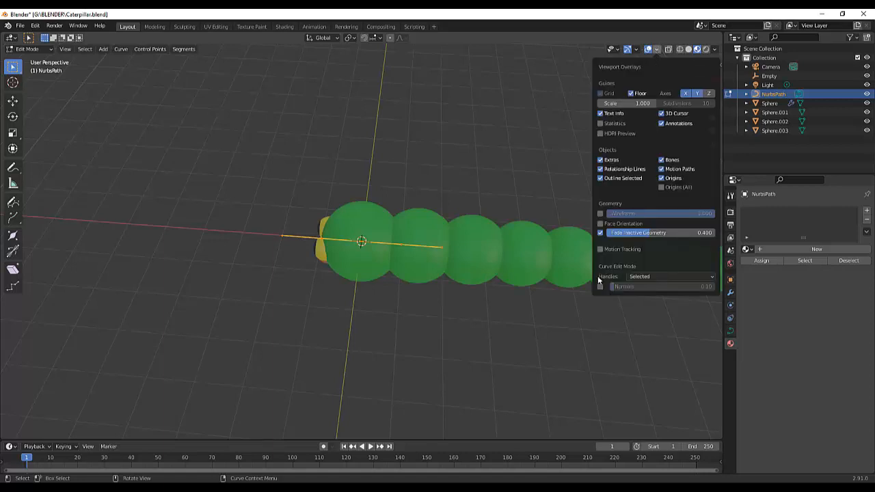
left_click(600, 287)
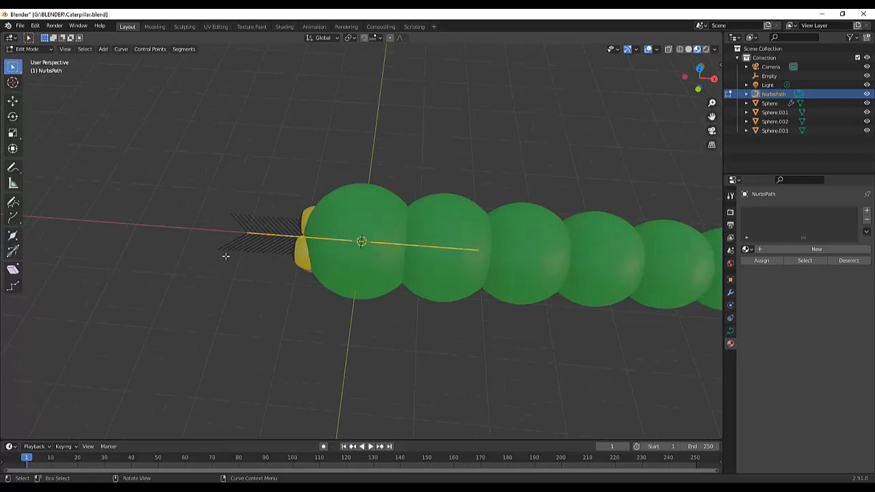
mouse_move(285, 312)
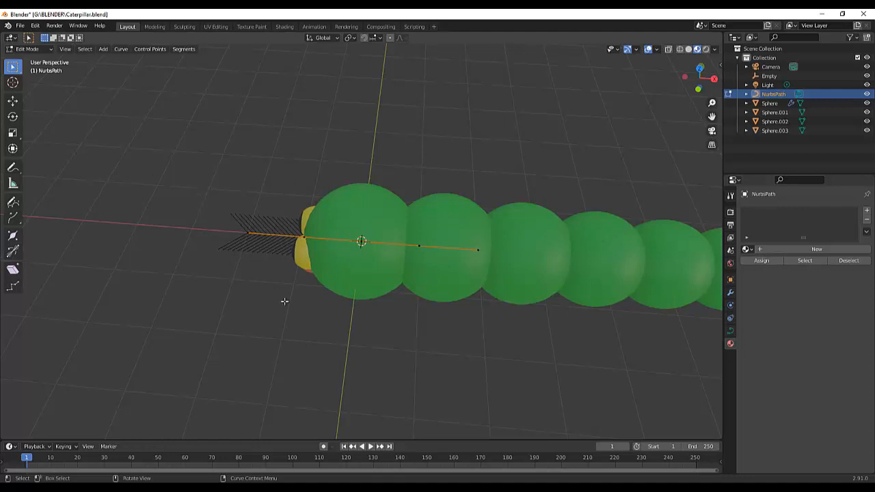
key("Tab")
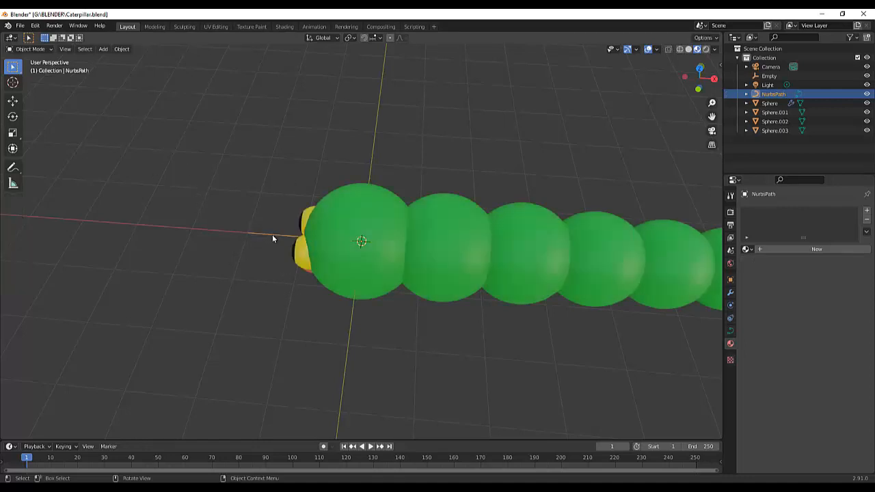
key("Tab")
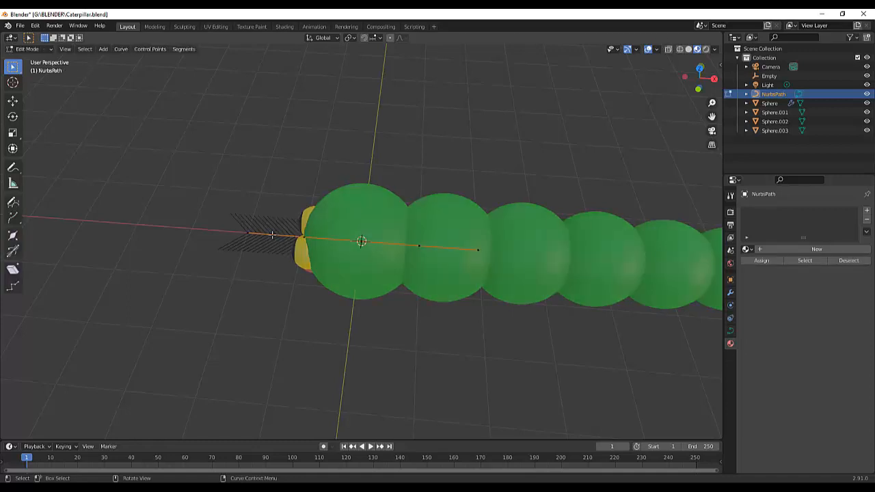
mouse_move(214, 235)
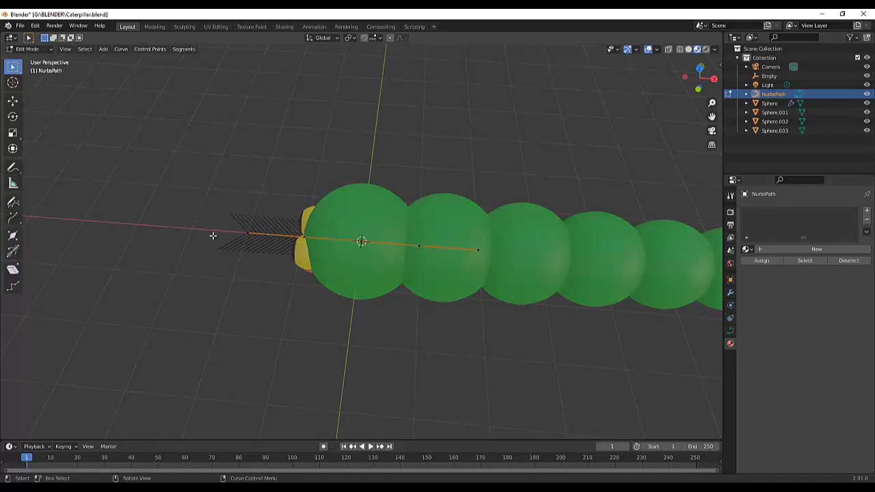
mouse_move(252, 257)
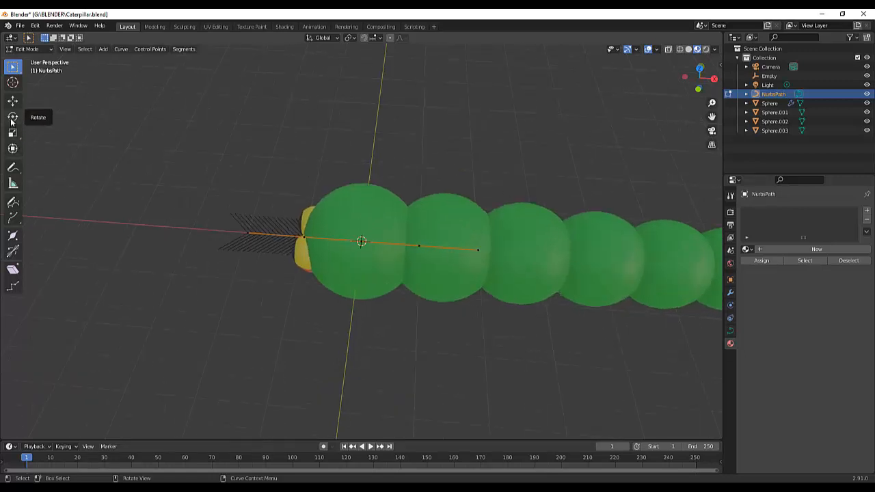
left_click(12, 117)
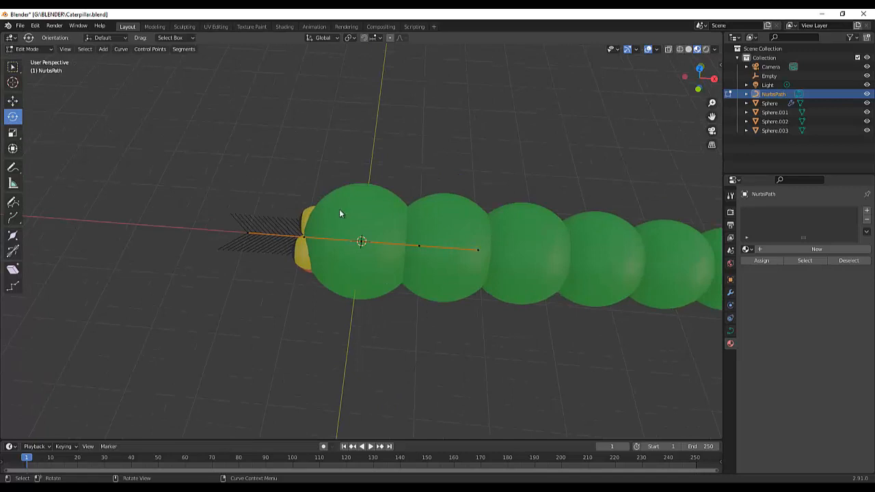
key("Tab")
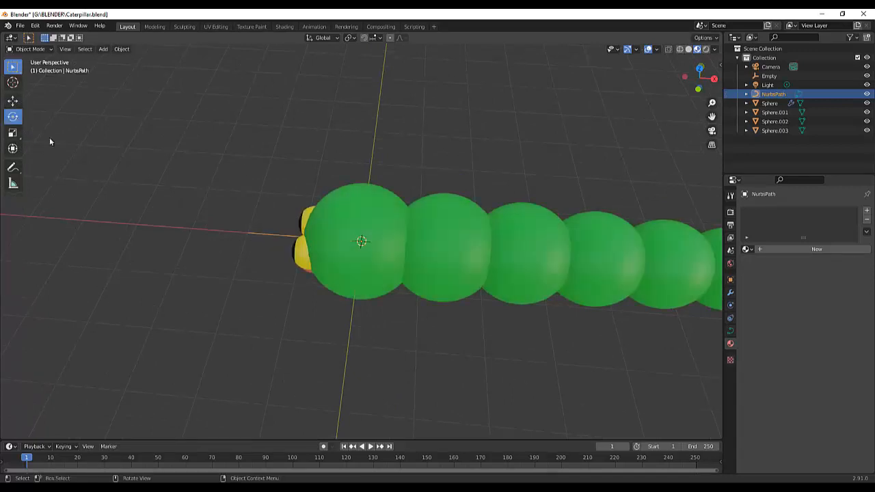
Rotate the Nurbs path about the Z axis to reverse its direction and check it in edit mode.
left_click(12, 116)
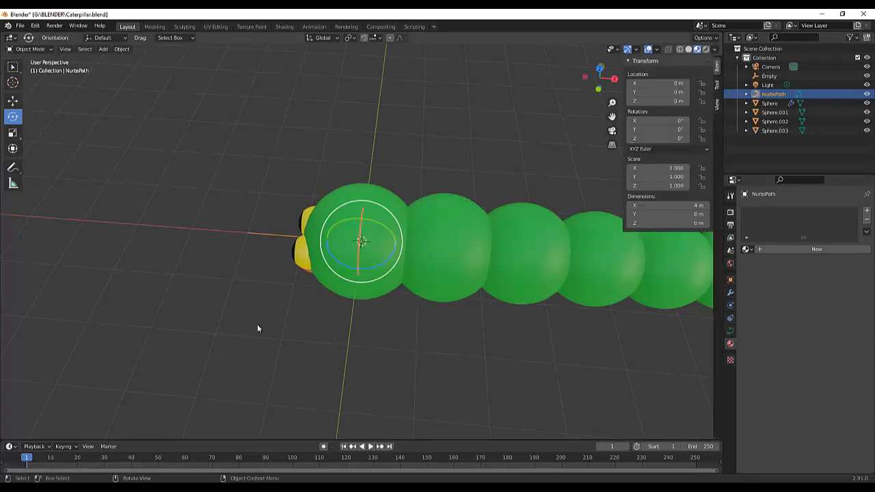
mouse_move(394, 254)
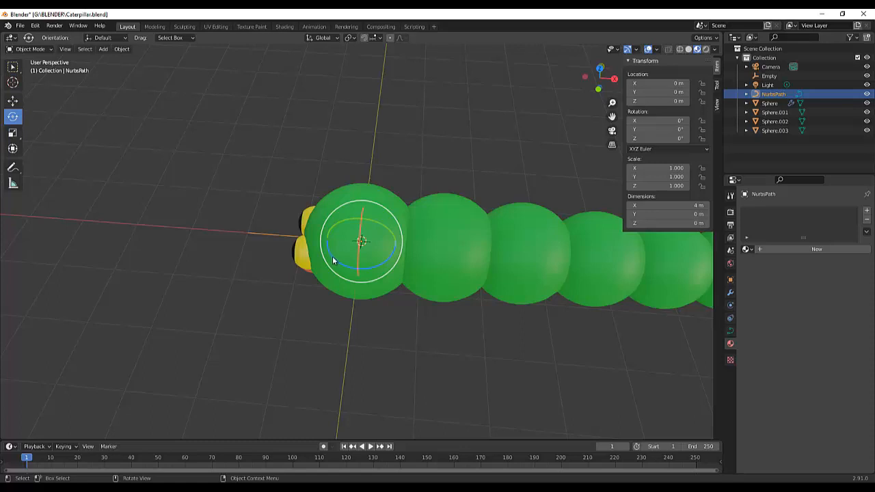
key("r")
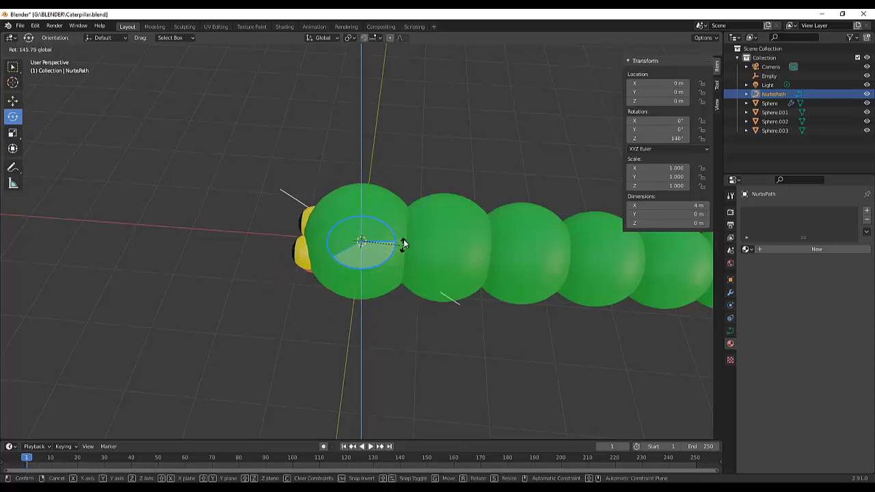
left_click(362, 239)
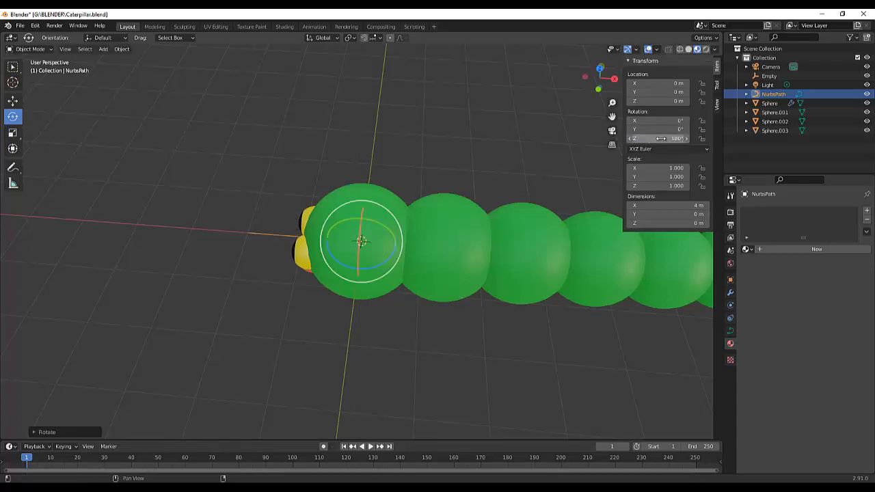
key("Tab")
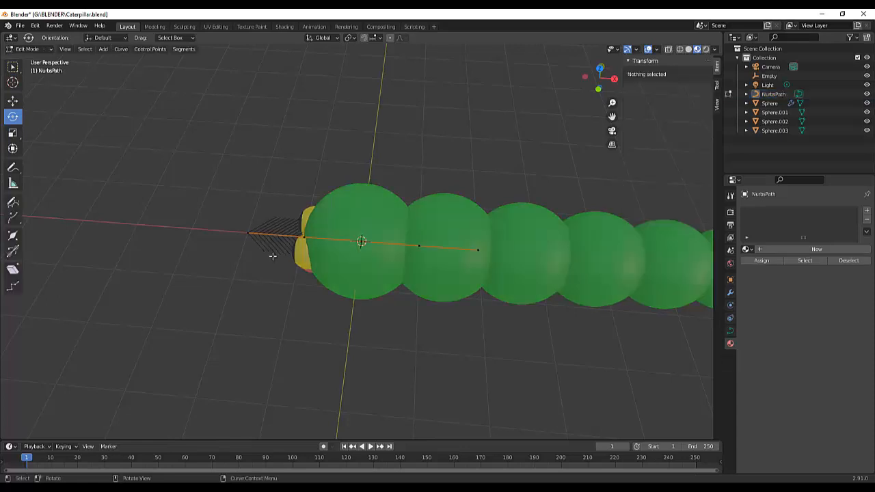
mouse_move(272, 256)
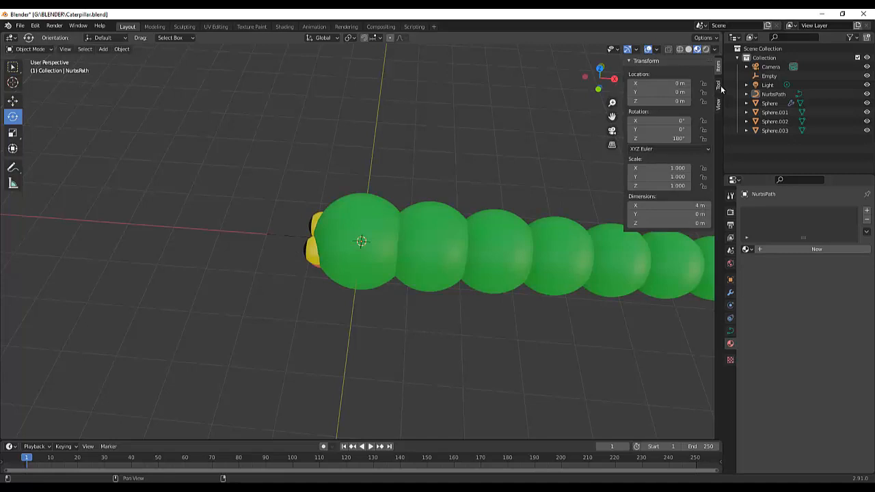
Select the caterpillar body and apply its Array modifier from the Modifier Properties.
left_click(361, 241)
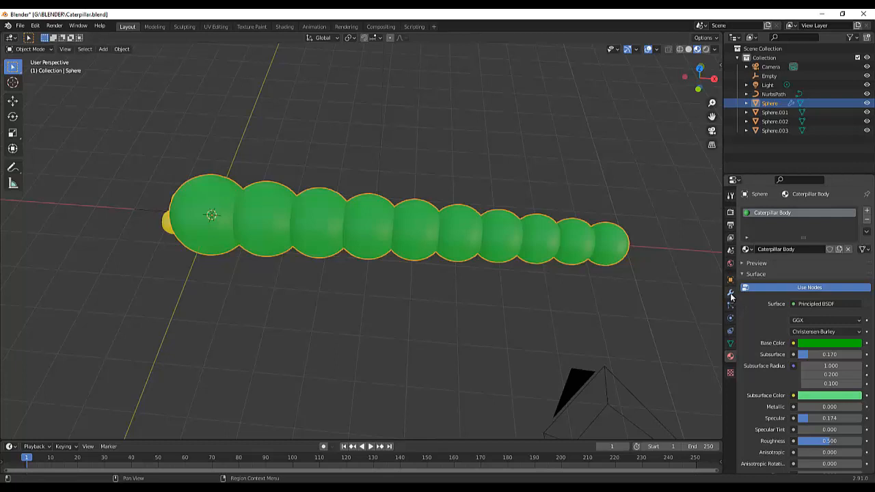
left_click(730, 293)
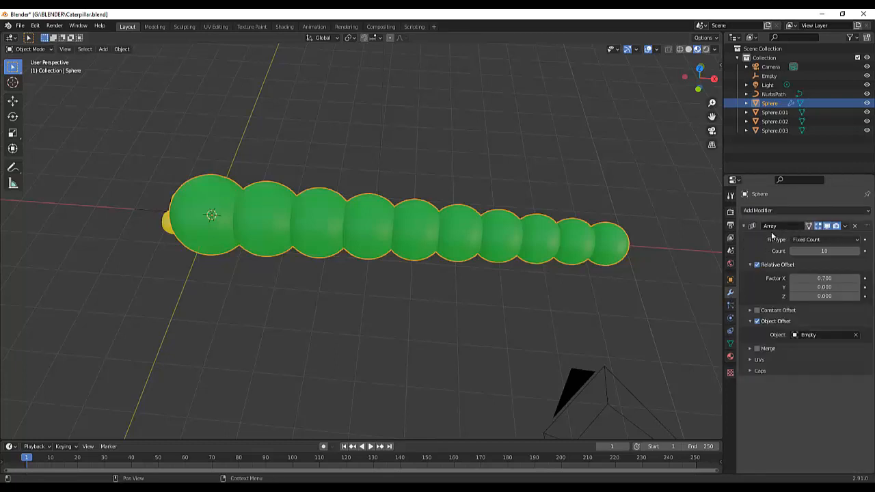
mouse_move(249, 243)
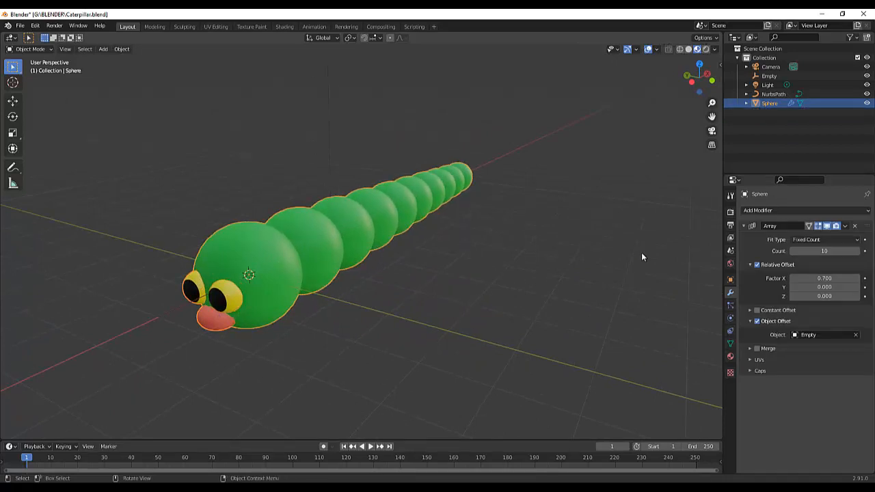
left_click(845, 226)
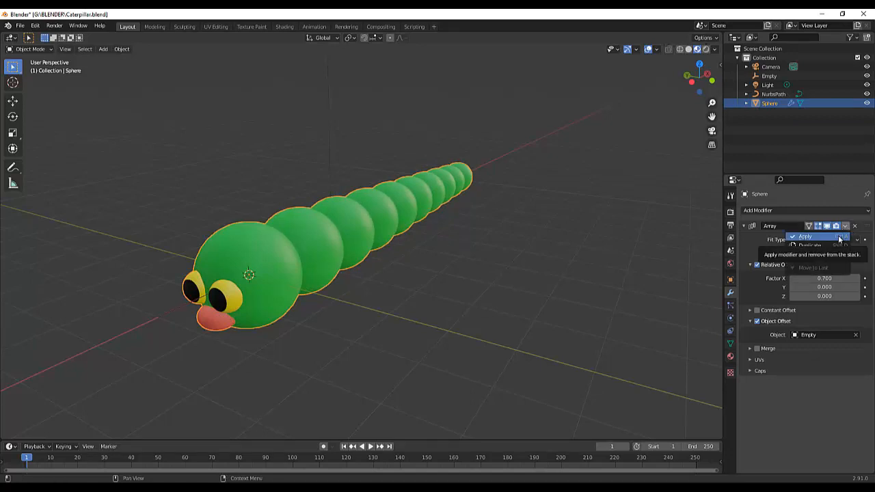
left_click(805, 237)
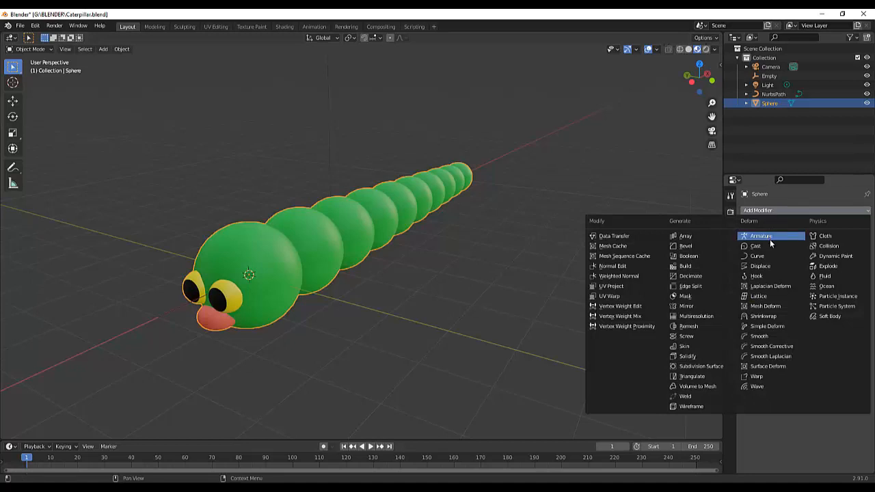
Add a Curve modifier to the caterpillar body, then select the NurbsPath object.
left_click(757, 256)
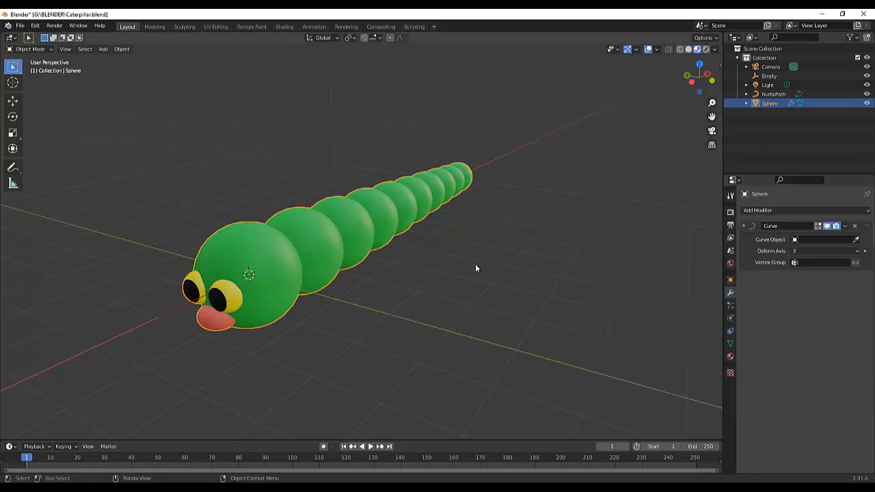
mouse_move(495, 255)
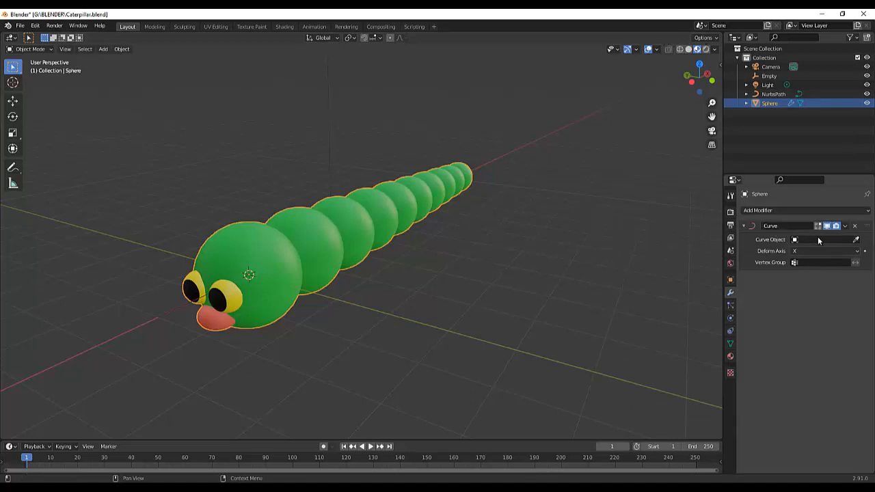
mouse_move(462, 267)
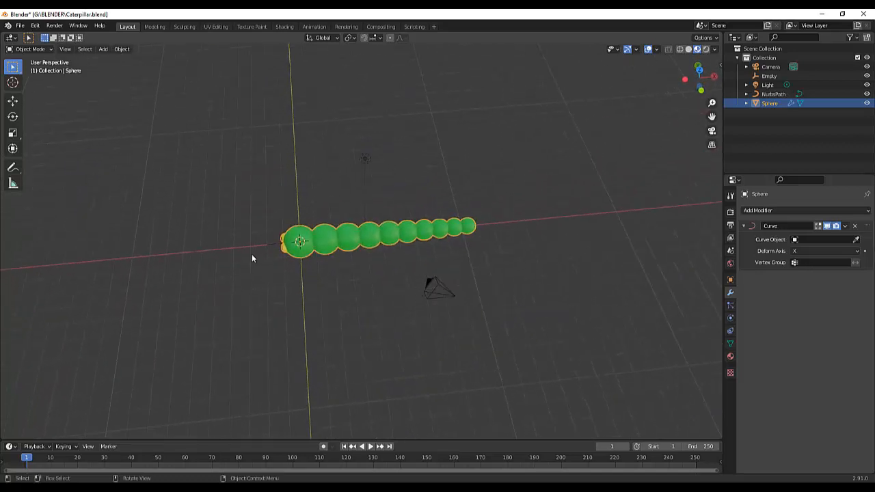
left_click(774, 93)
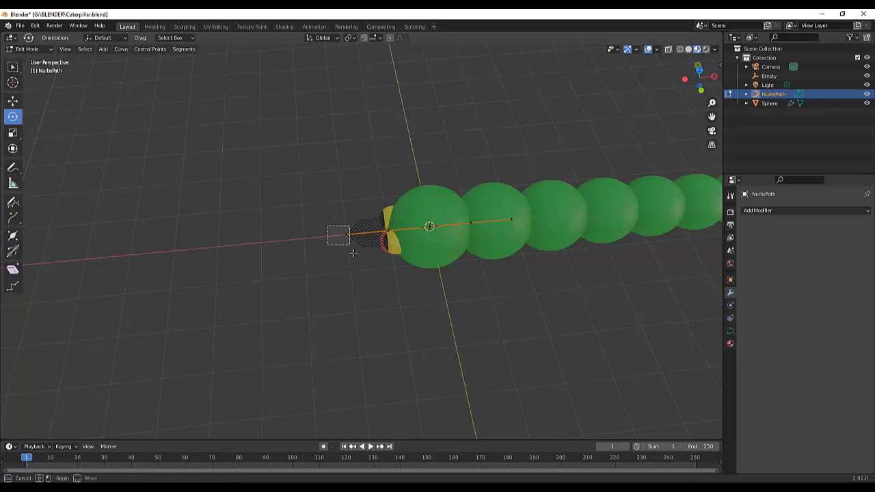
From top view, drag the path's control points outward into a large loop around the caterpillar.
key("7")
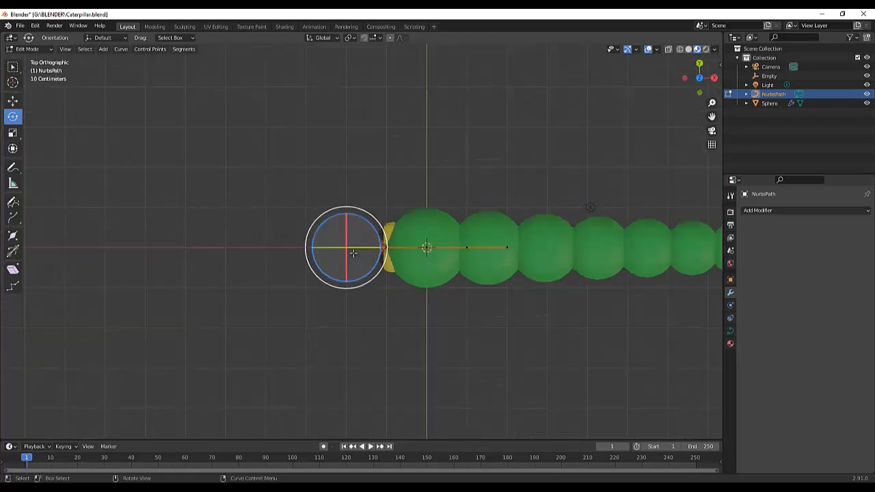
left_click(12, 66)
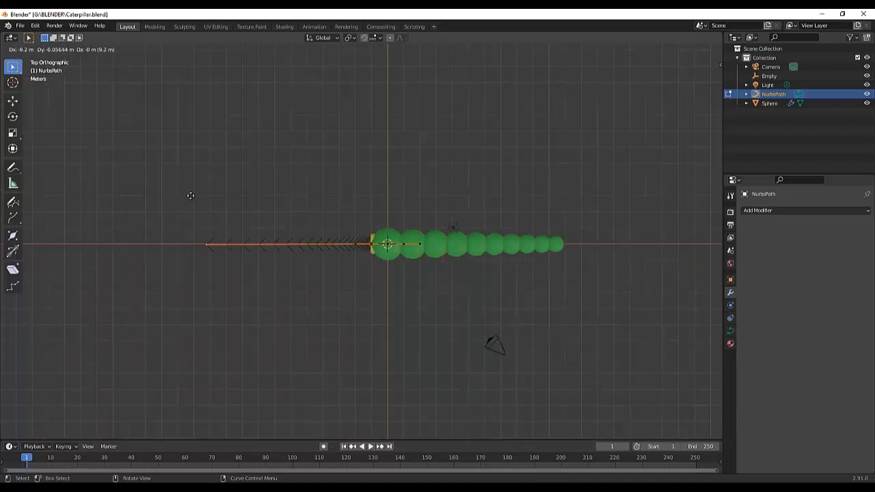
left_click_drag(362, 243, 120, 175)
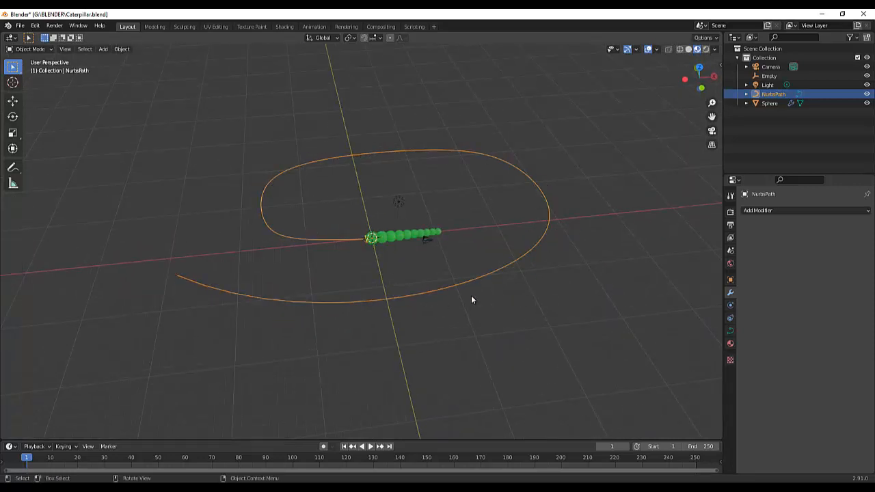
mouse_move(408, 252)
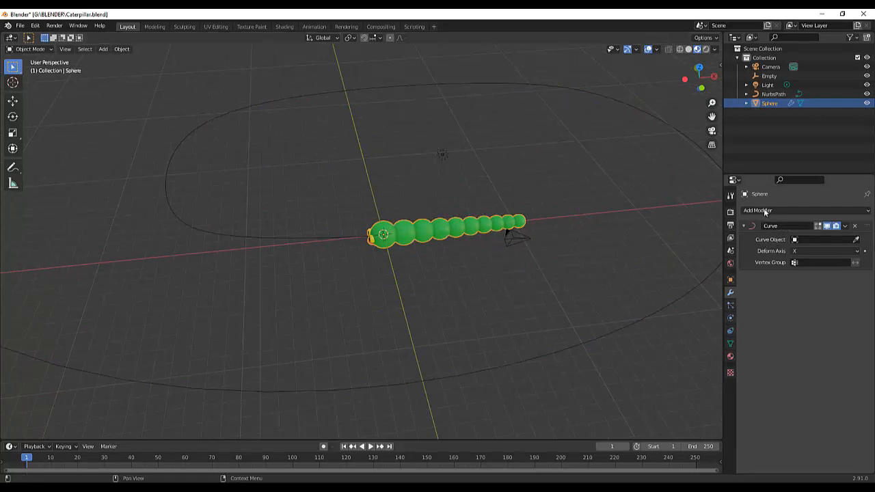
Set the Curve modifier's Curve Object to NurbsPath and slide the caterpillar along the X axis.
left_click(824, 239)
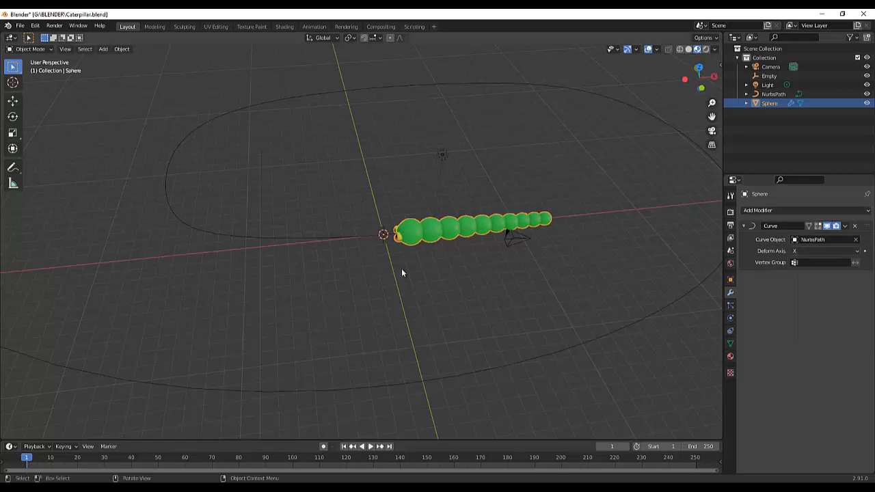
mouse_move(432, 229)
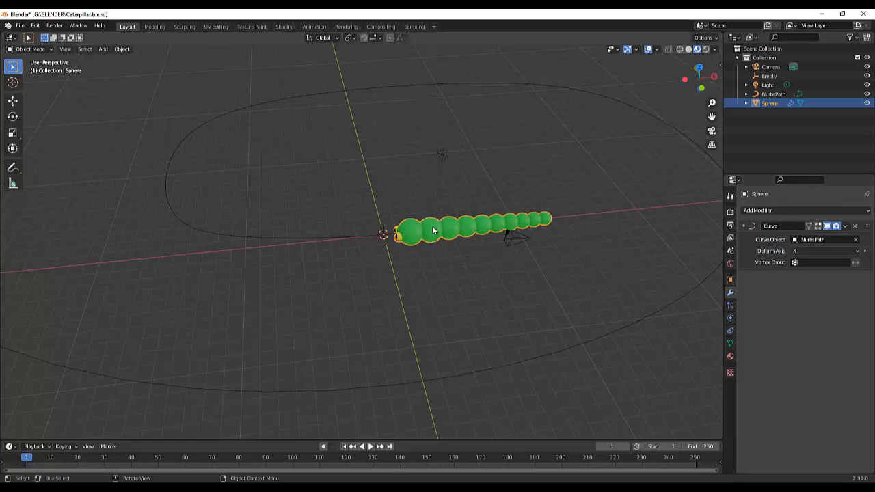
mouse_move(462, 290)
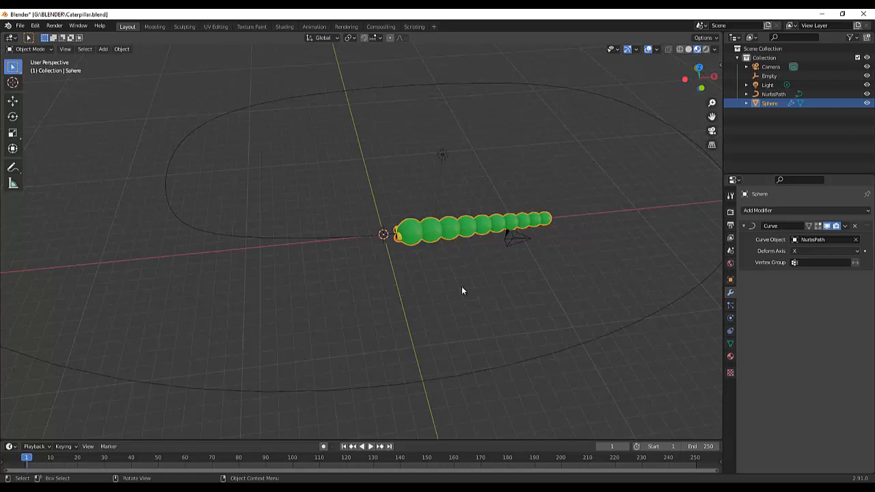
key("g")
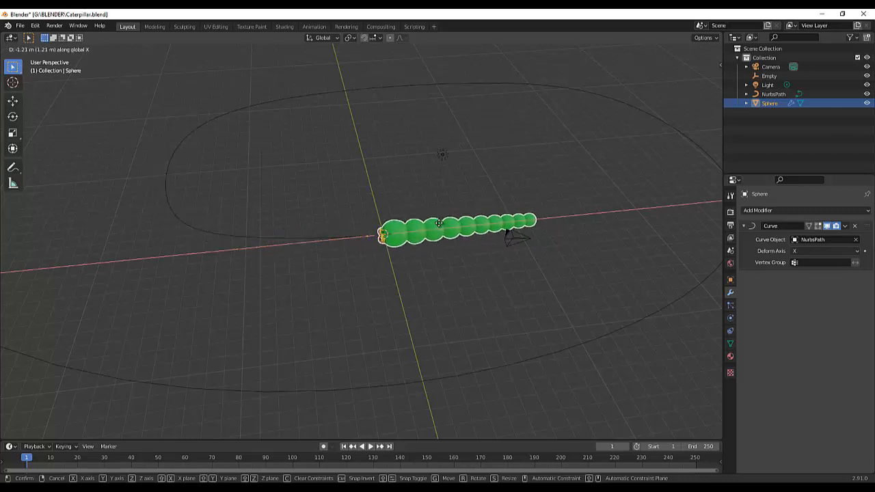
left_click(513, 335)
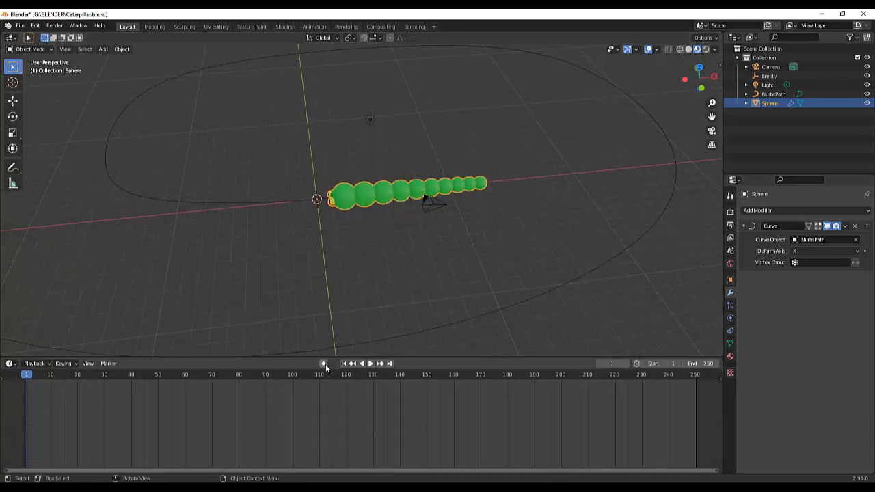
With Auto Keying on, keyframe the caterpillar's location at frame 1 and again farther along the path at frame 120.
left_click(323, 363)
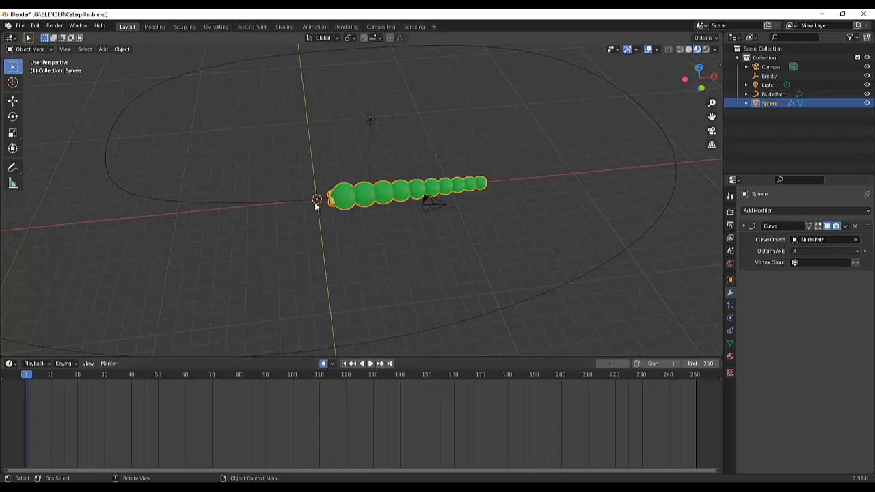
left_click(369, 364)
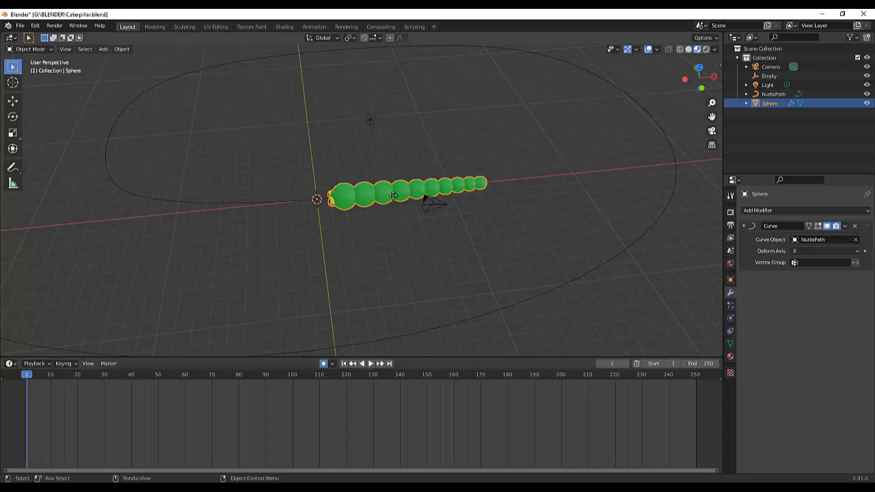
key("g")
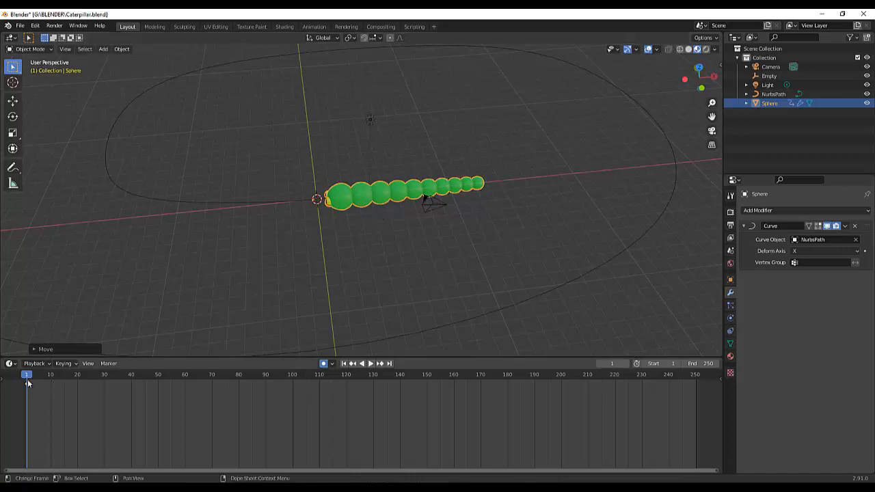
left_click(352, 364)
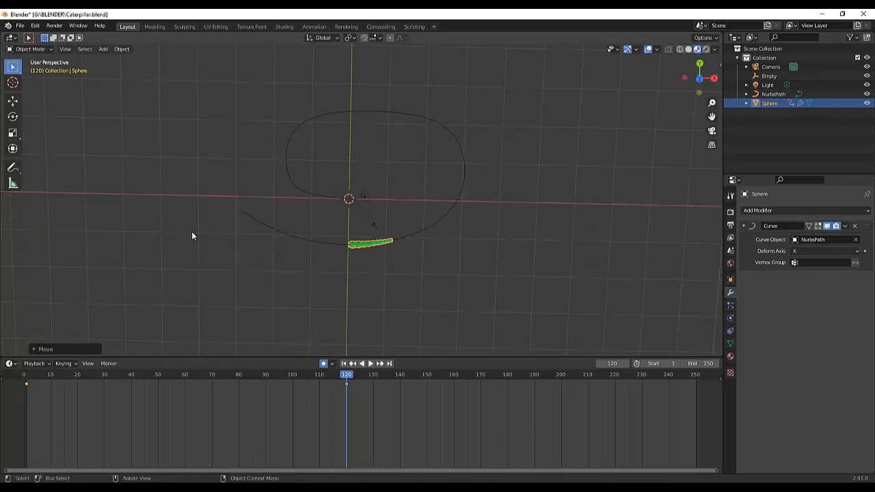
mouse_move(158, 202)
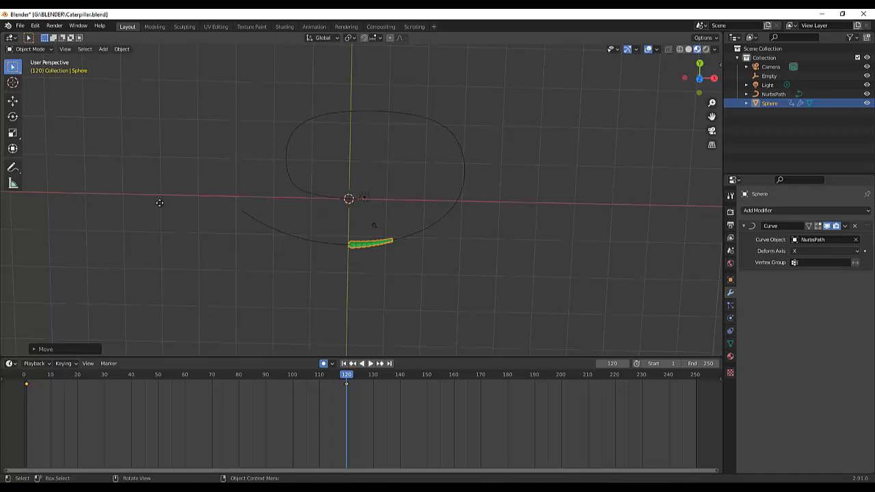
left_click_drag(372, 243, 263, 230)
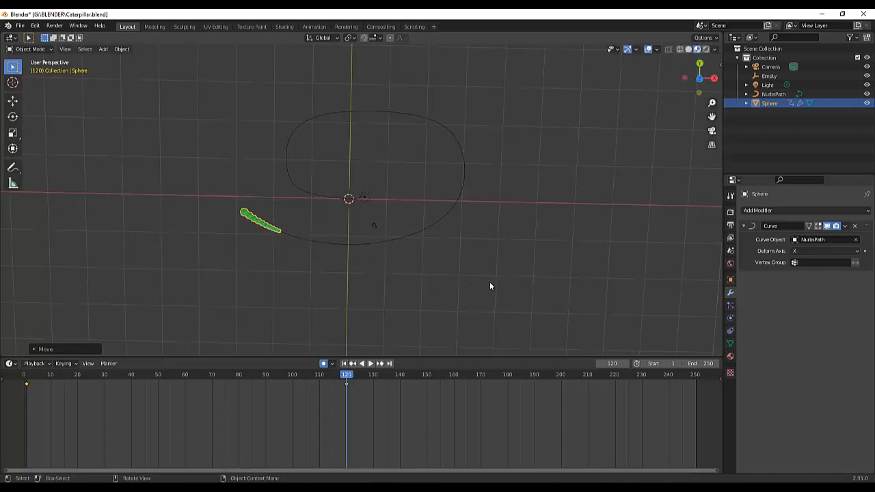
mouse_move(229, 240)
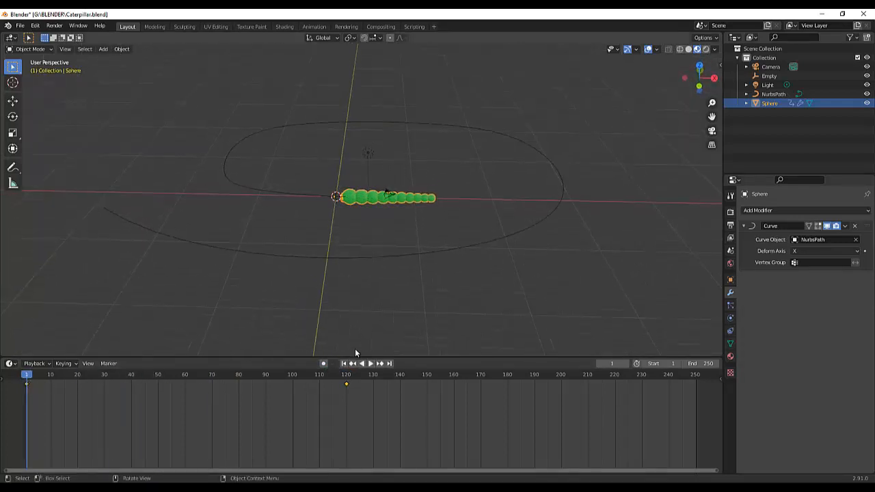
Play the animation from frame 1 to watch the caterpillar crawl around the looping path.
left_click(352, 364)
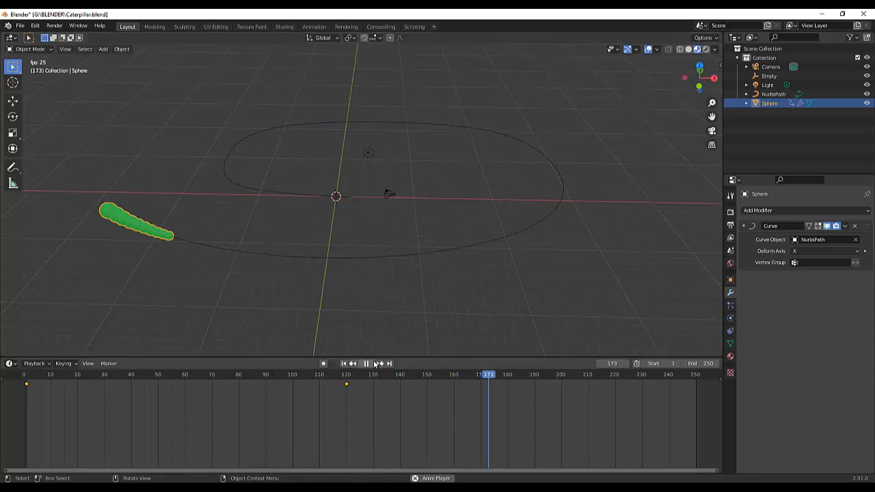
left_click(421, 375)
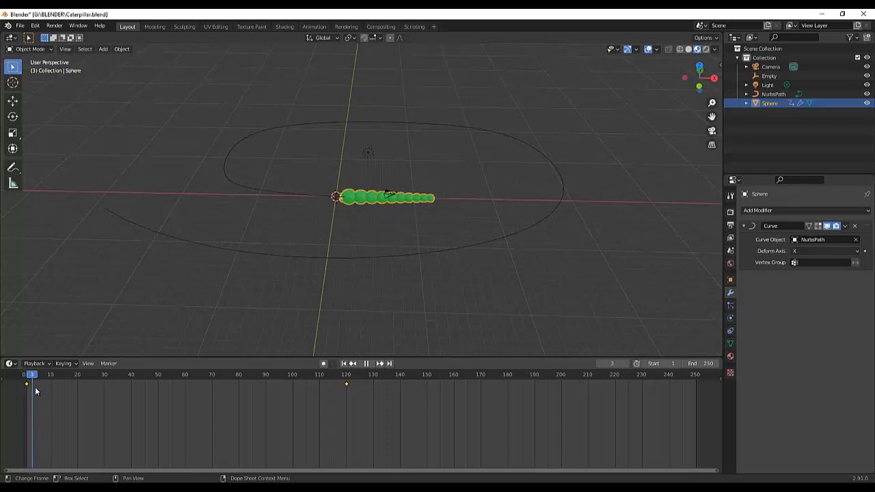
left_click(353, 364)
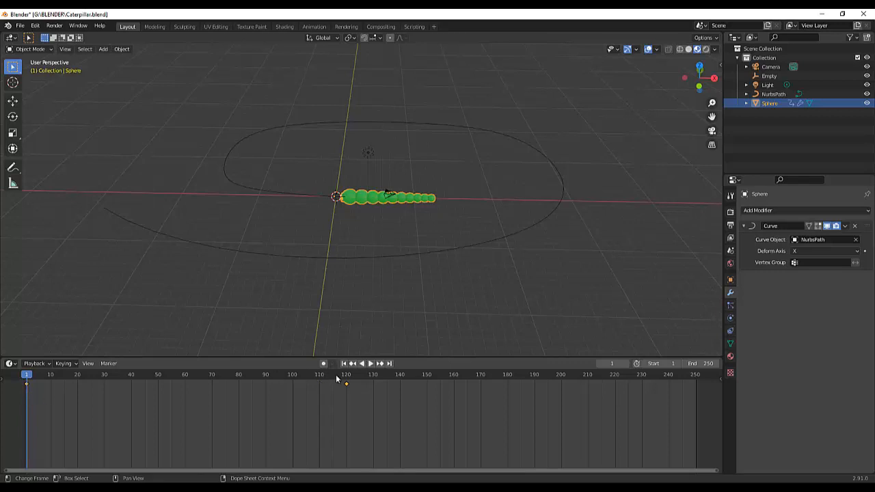
left_click(372, 364)
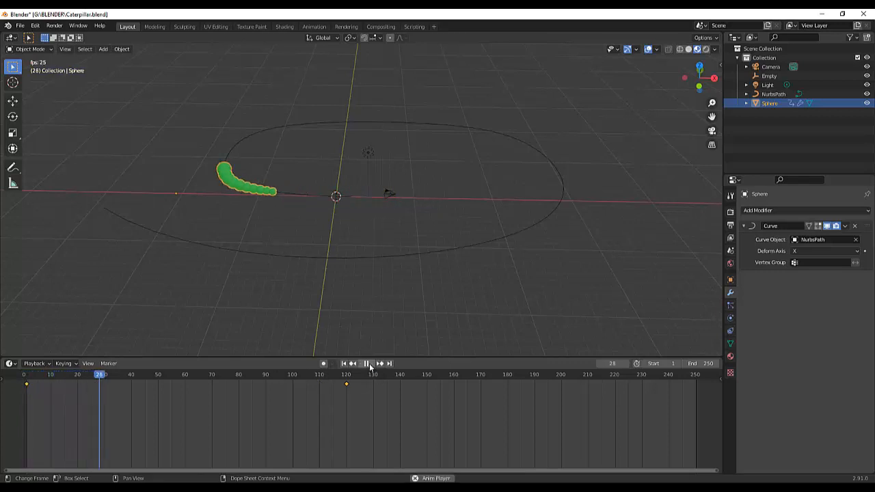